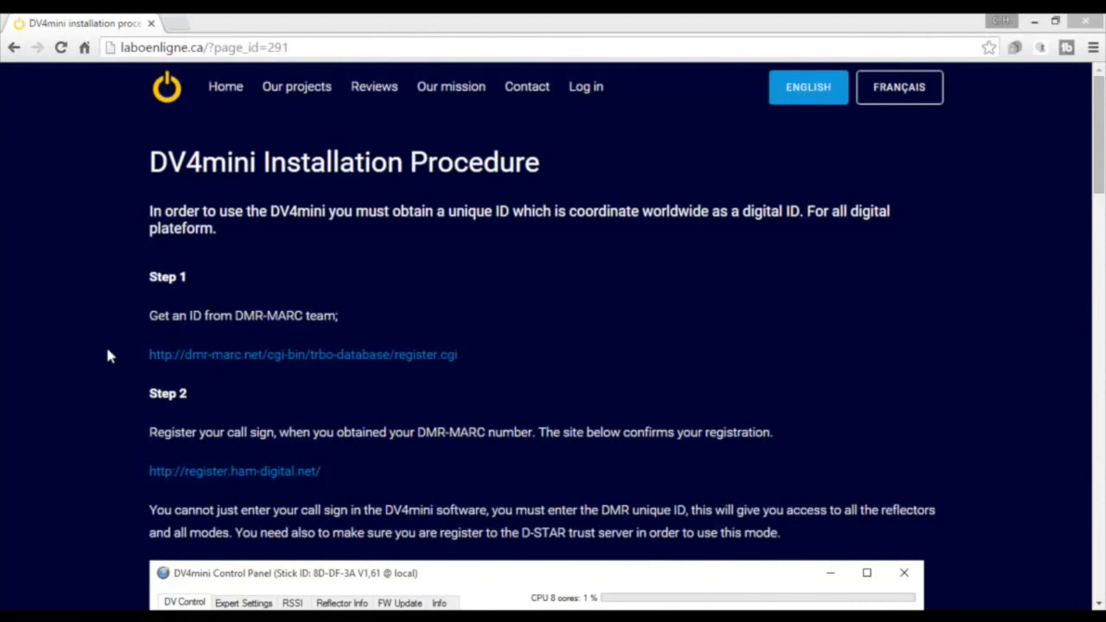
mouse_move(119, 69)
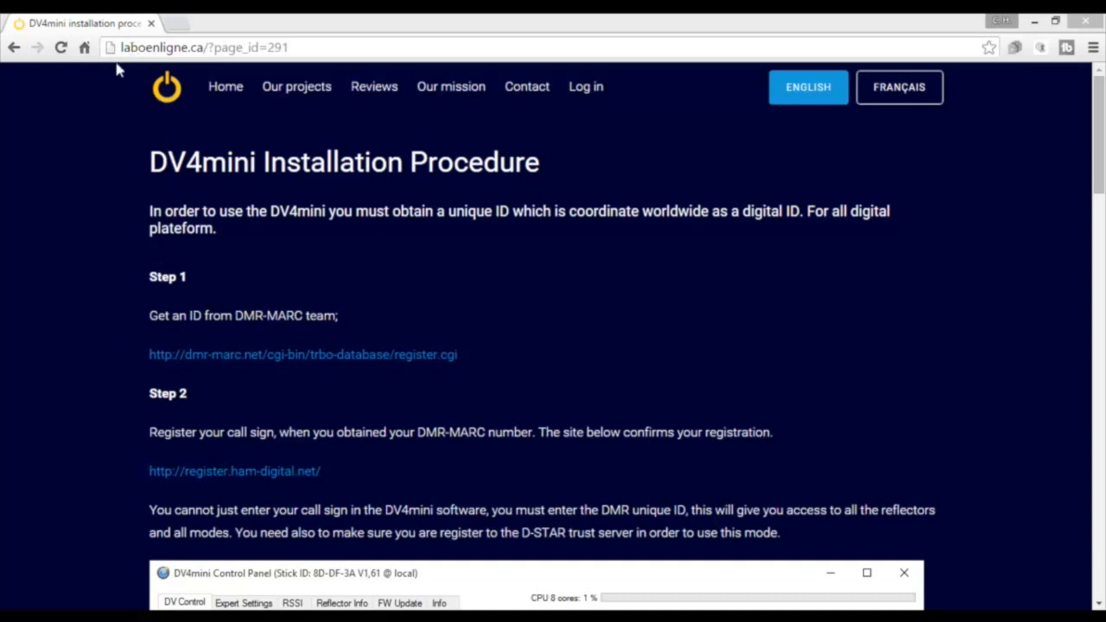
mouse_move(140, 72)
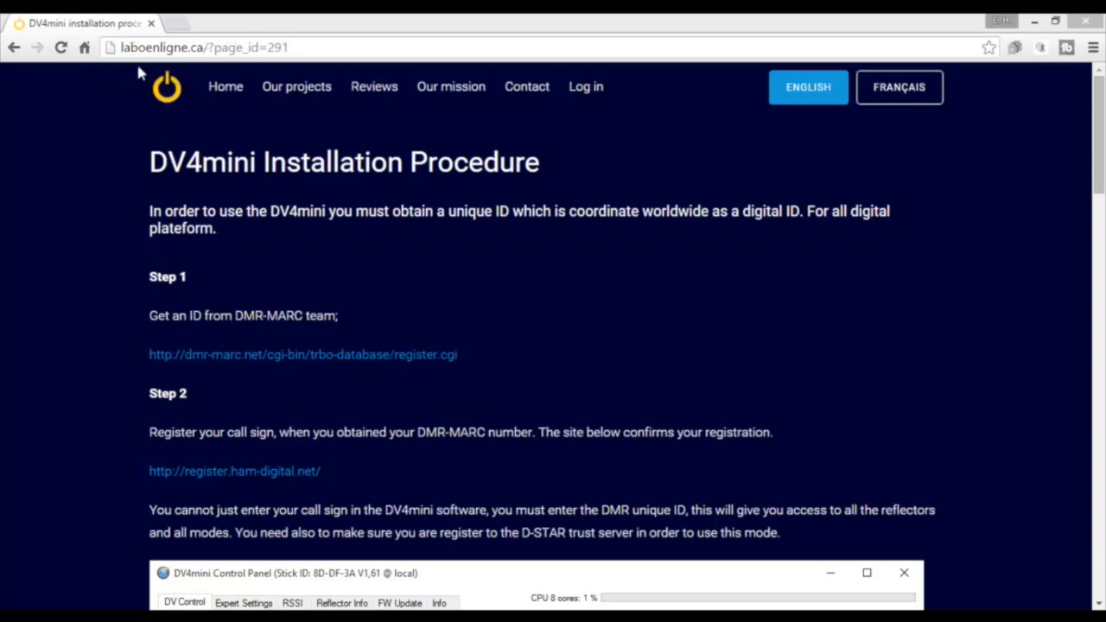
mouse_move(87, 204)
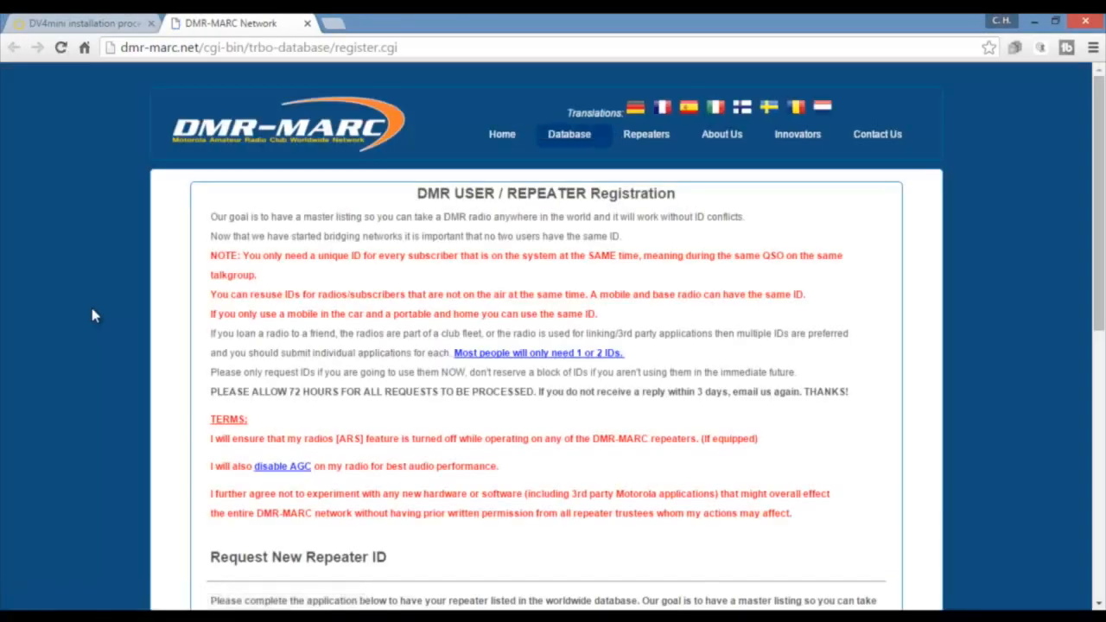
Start a new DMR user registration from the bottom of the DMR-MARC page.
scroll("down", 3)
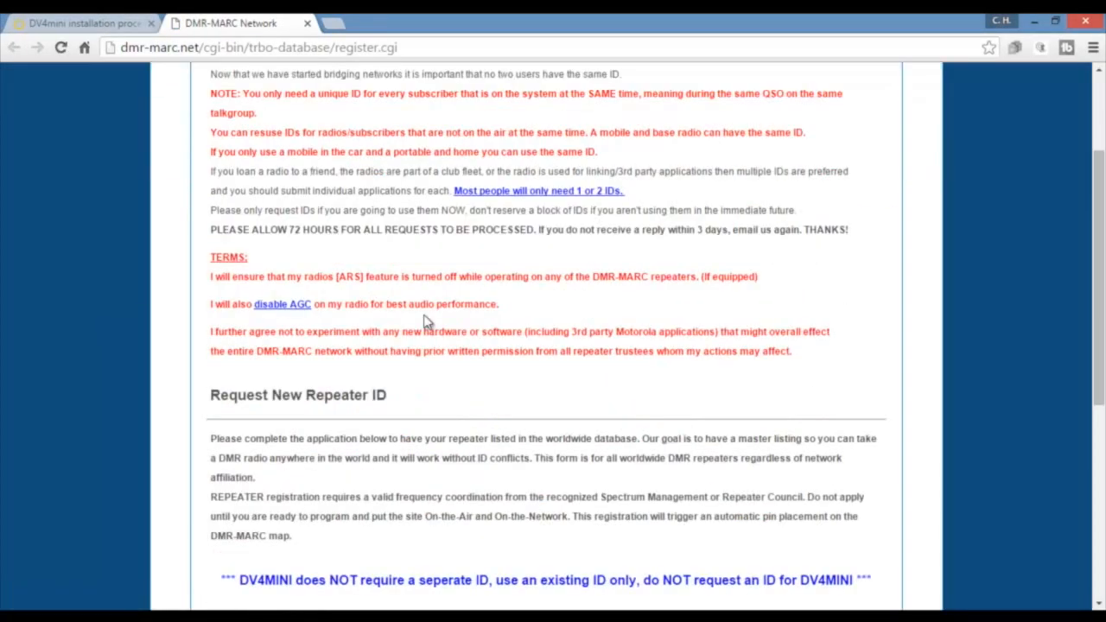
scroll("down", 3)
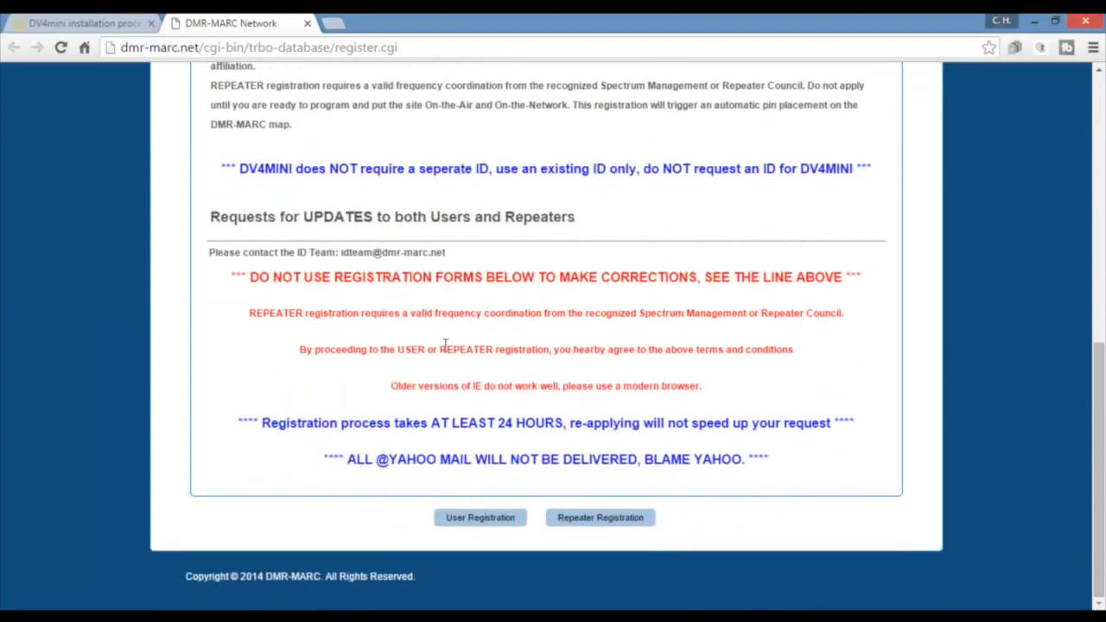
mouse_move(577, 487)
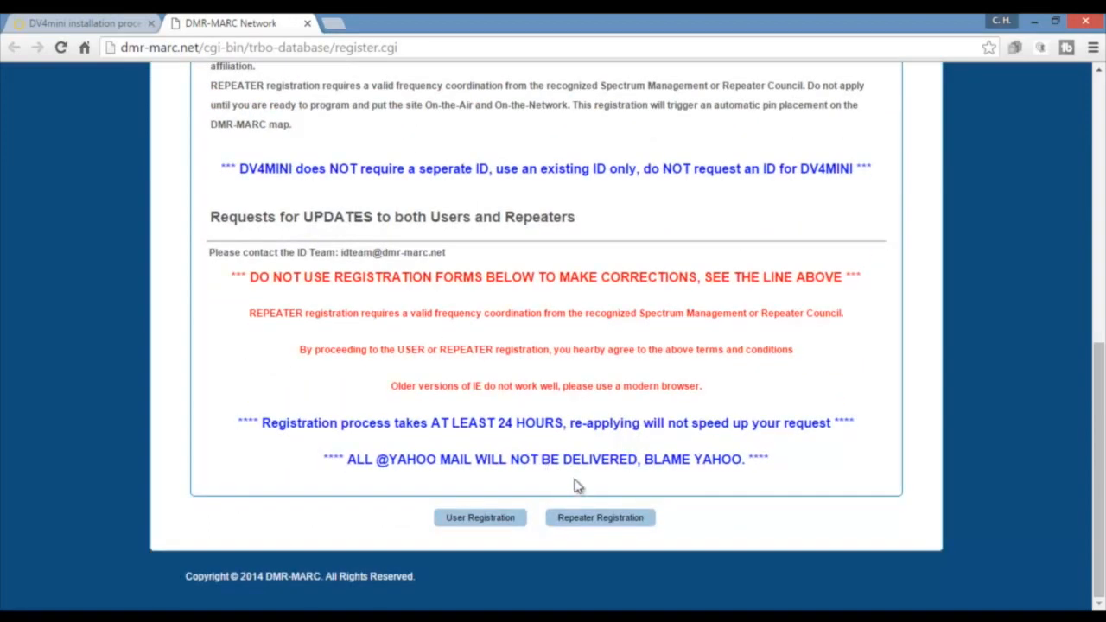
left_click(480, 516)
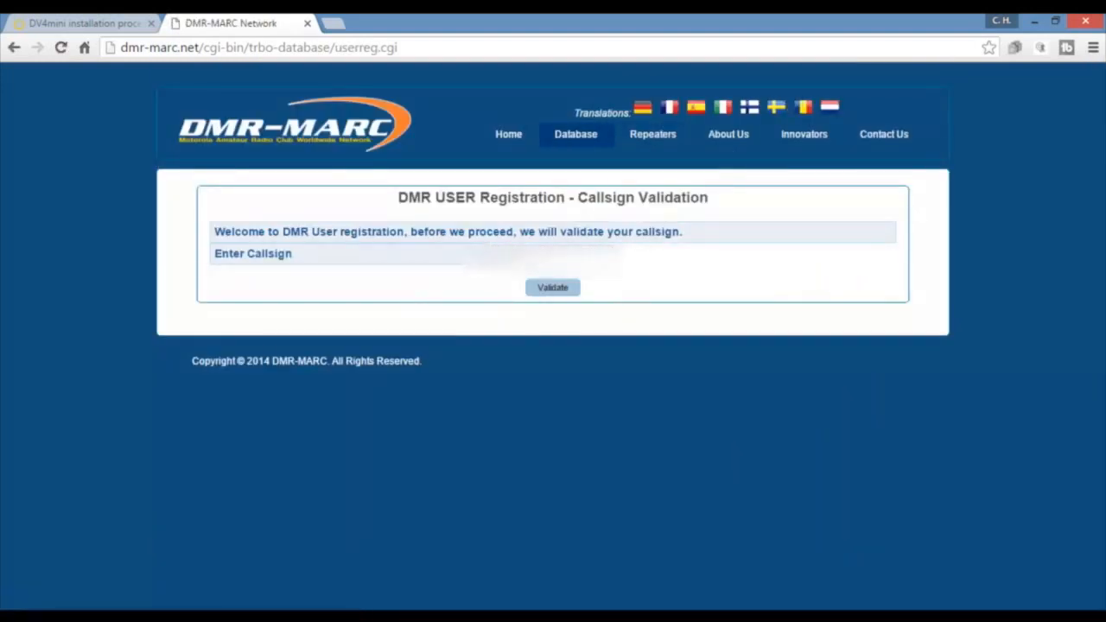
Validate the callsign and proceed to the Add DMR User form.
left_click(553, 287)
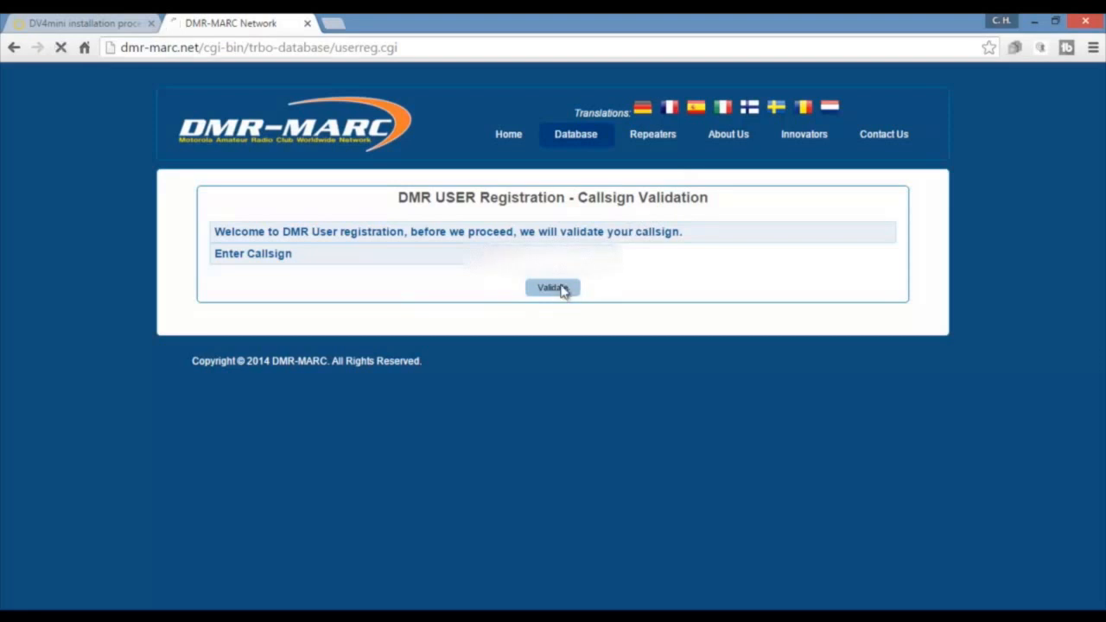
left_click(551, 286)
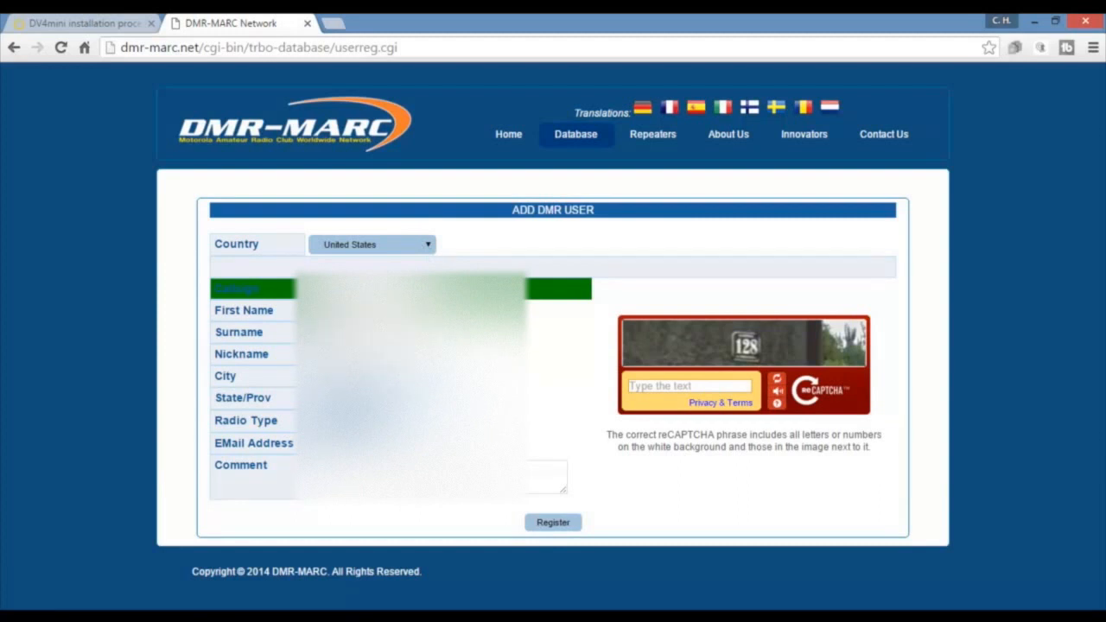
mouse_move(532, 349)
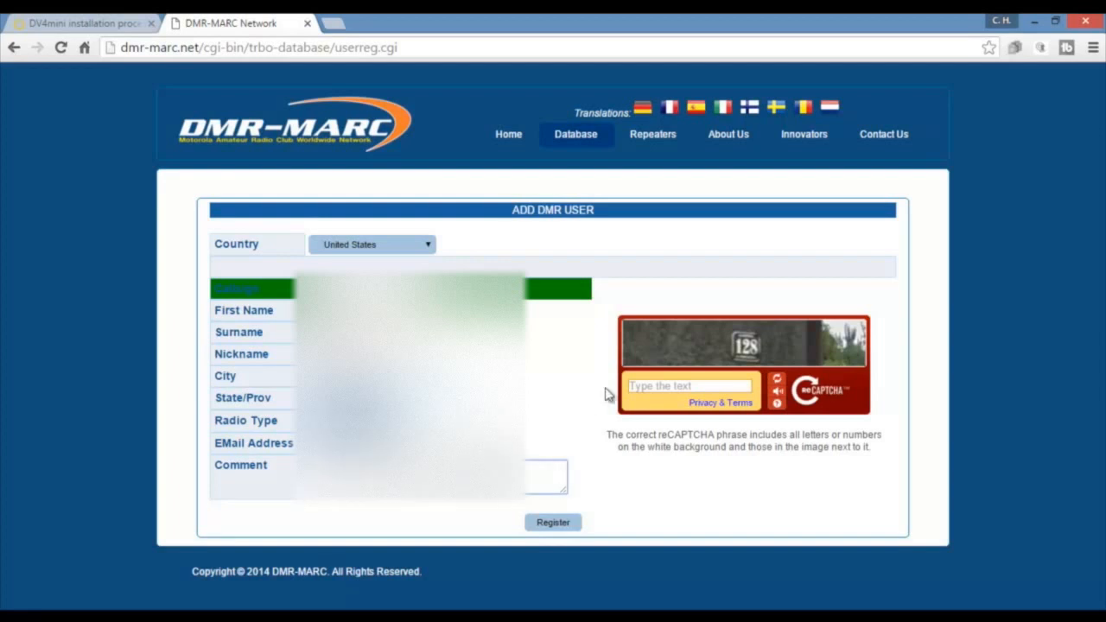
Answer the captcha with 128 and register the filled-in DMR user form.
left_click(690, 386)
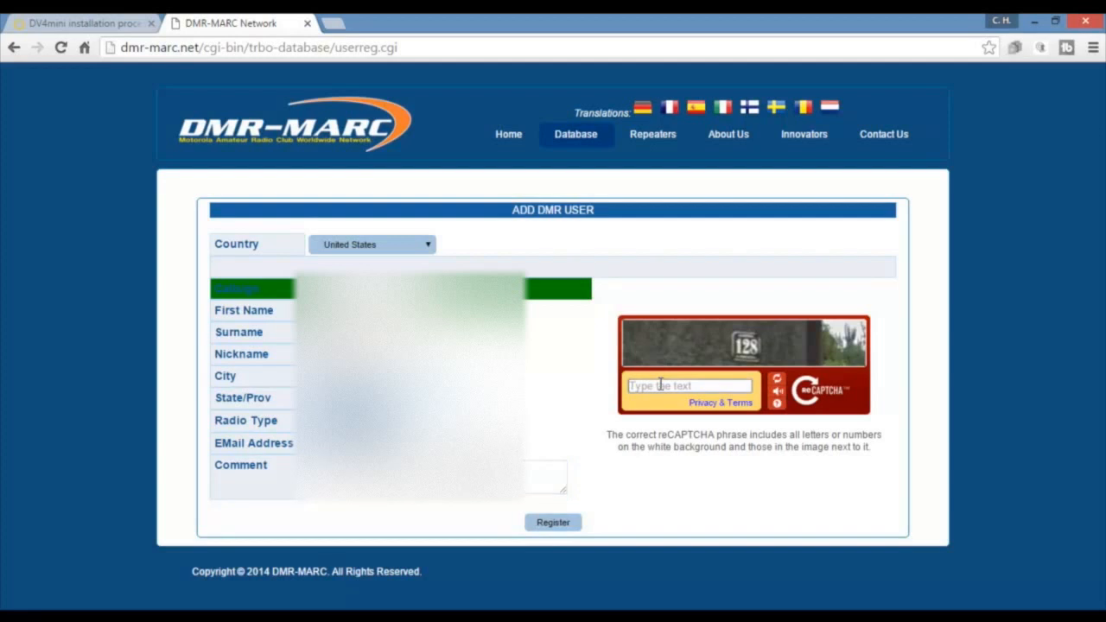
type("128")
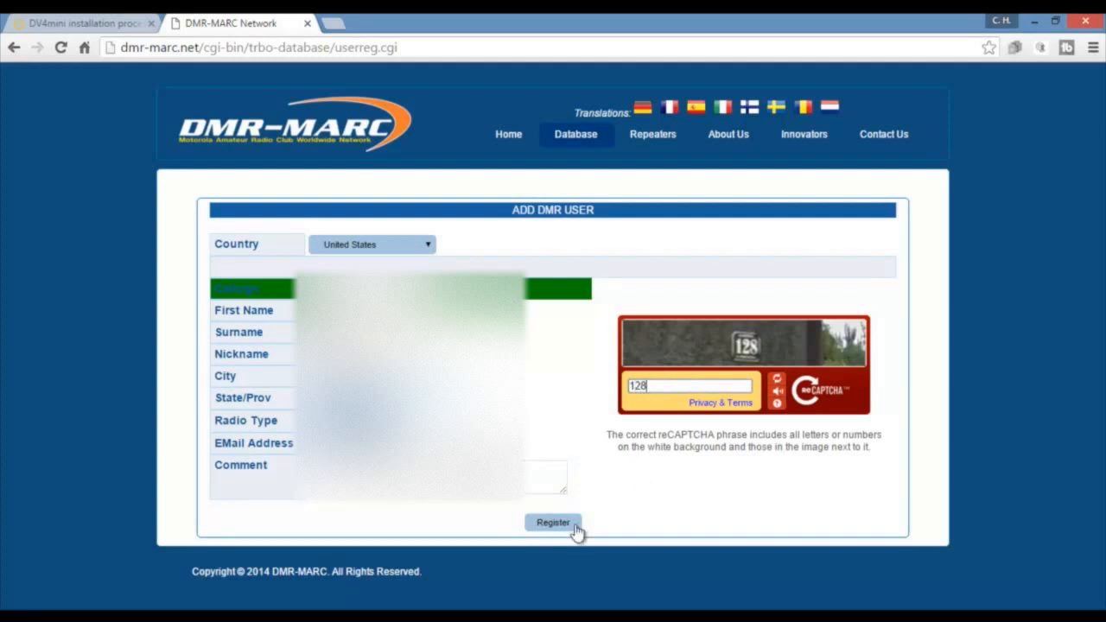
left_click(553, 521)
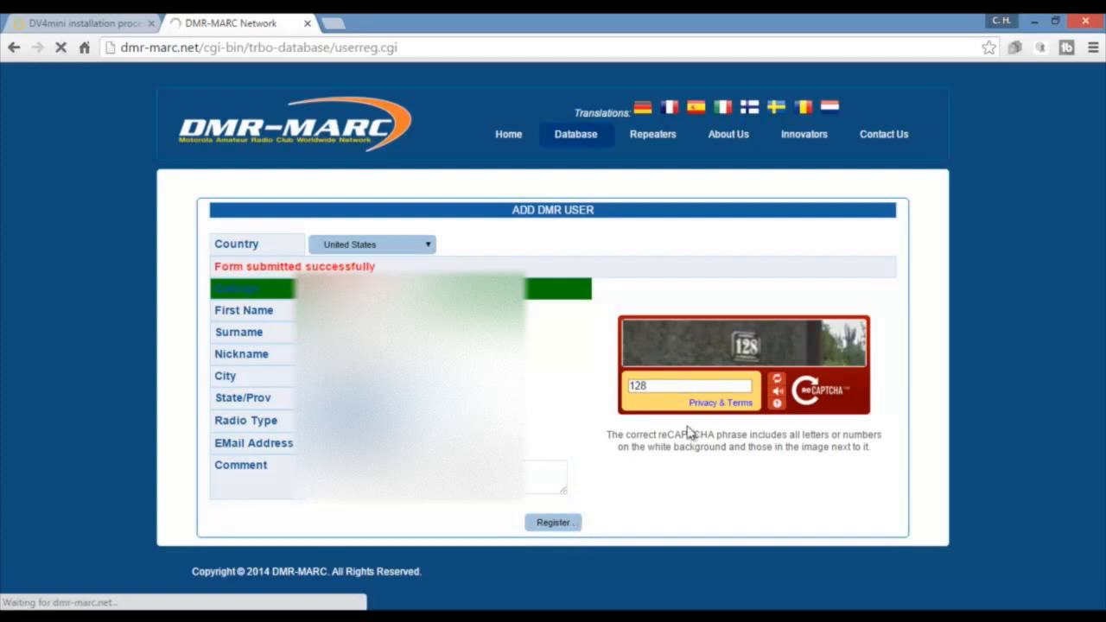
Reach the DMR User Registration Results page showing the DMR ID pending.
left_click(552, 521)
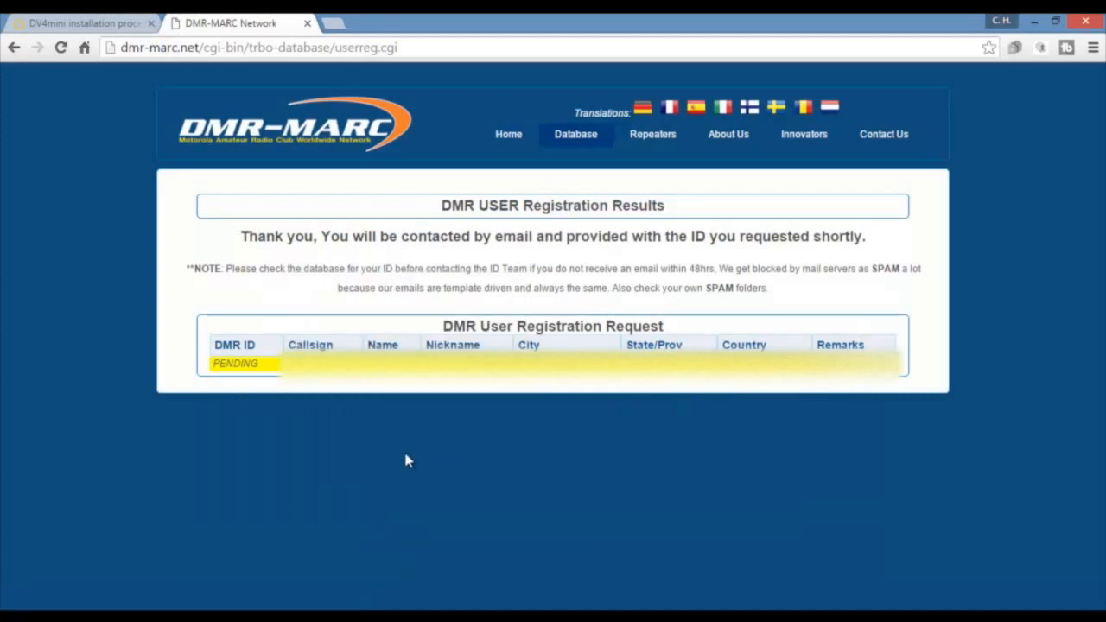
mouse_move(228, 376)
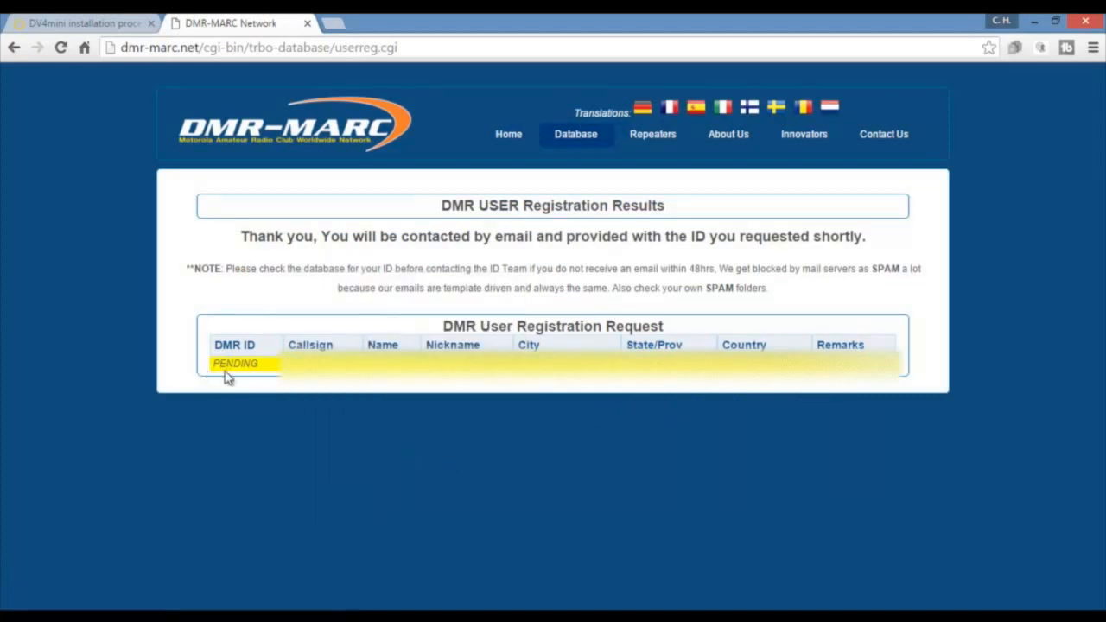
mouse_move(231, 313)
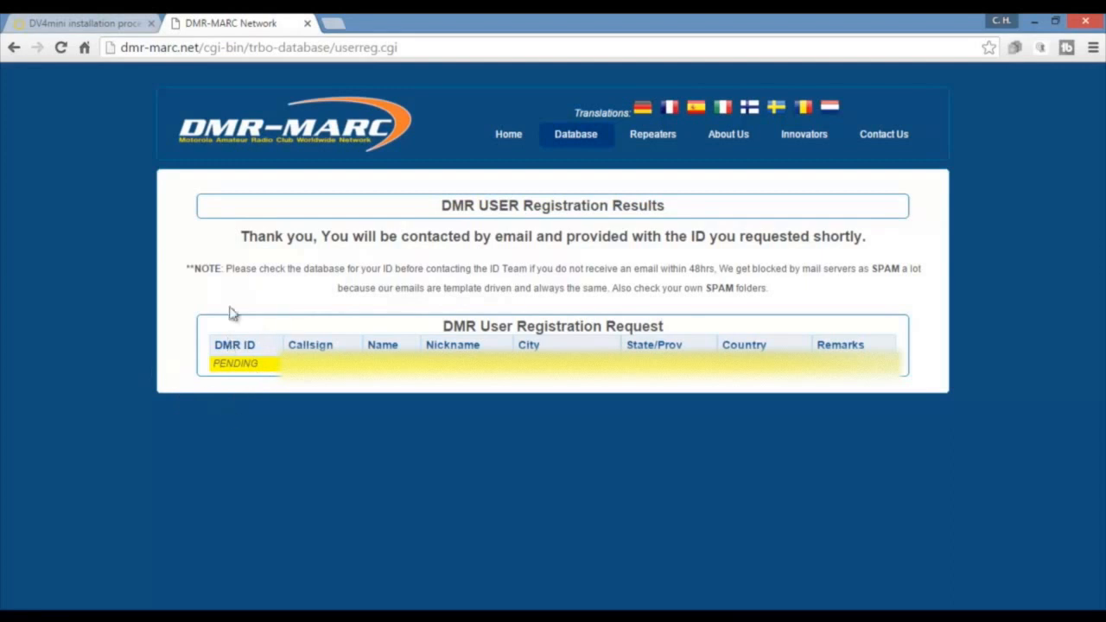
mouse_move(199, 273)
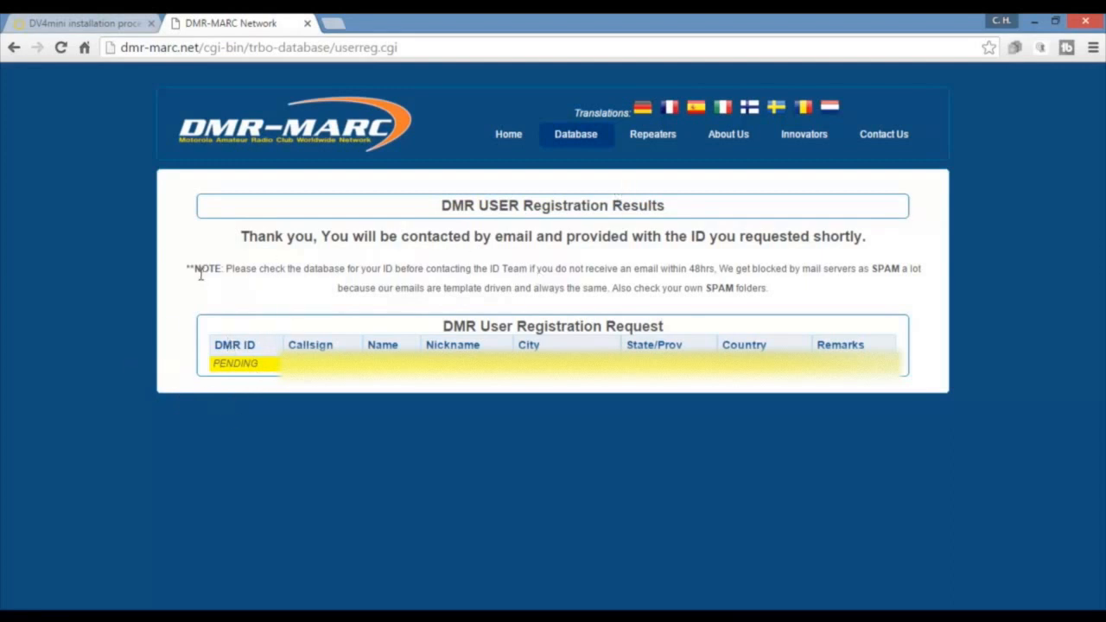
mouse_move(379, 270)
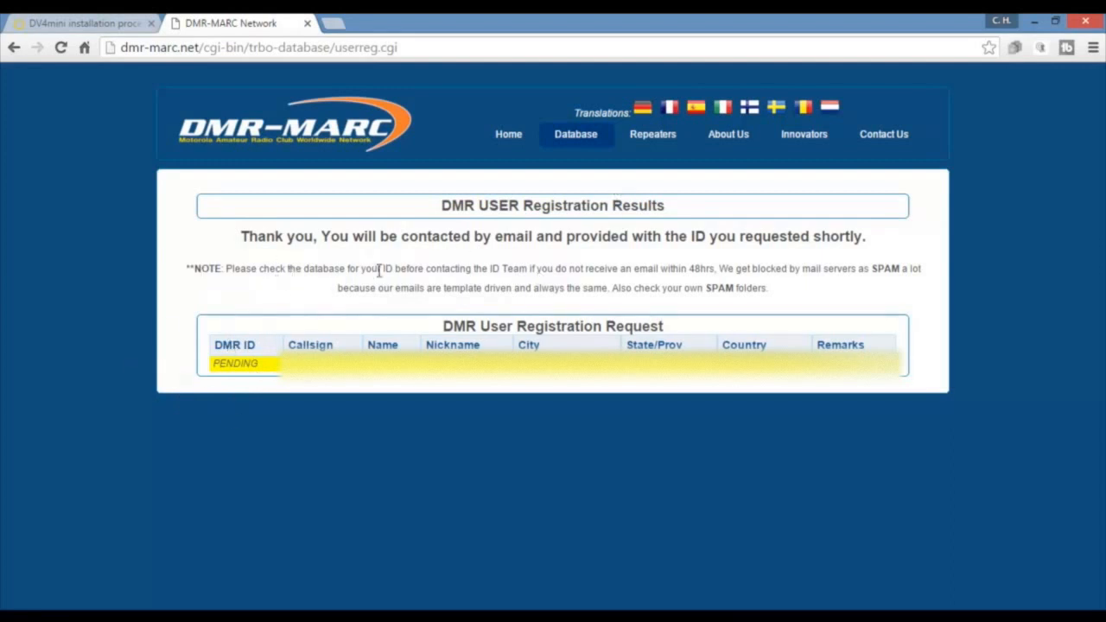
mouse_move(518, 266)
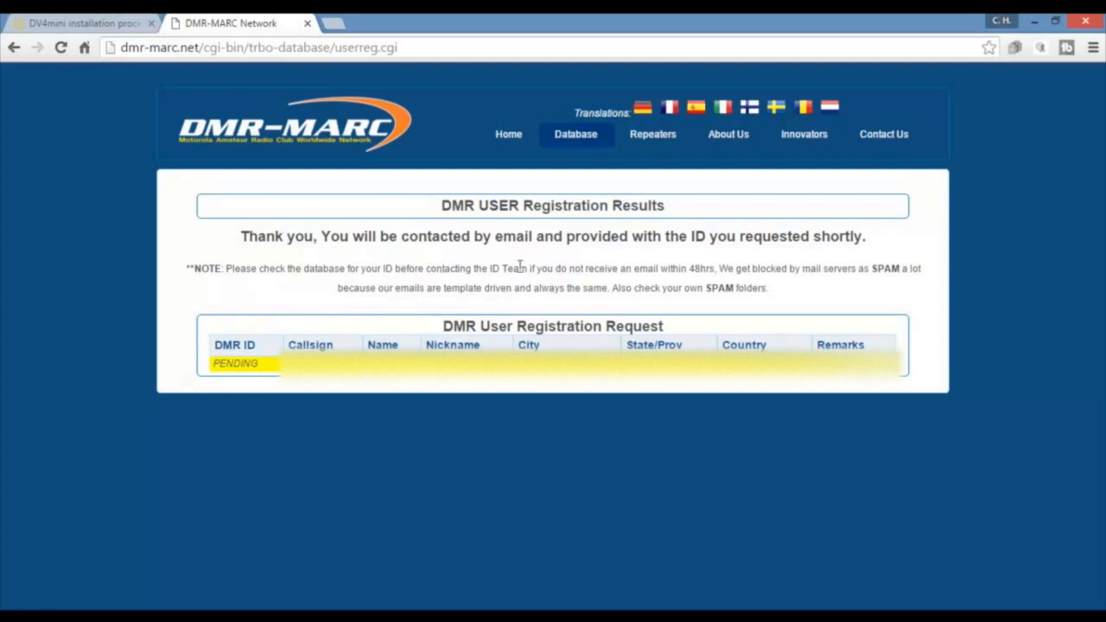
mouse_move(672, 283)
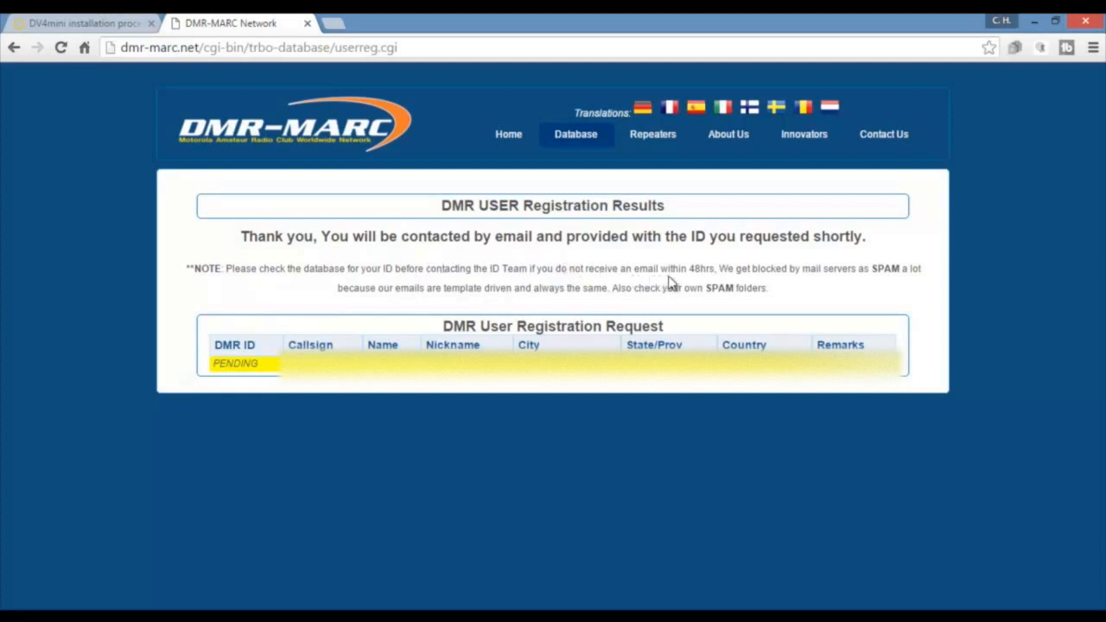
mouse_move(726, 287)
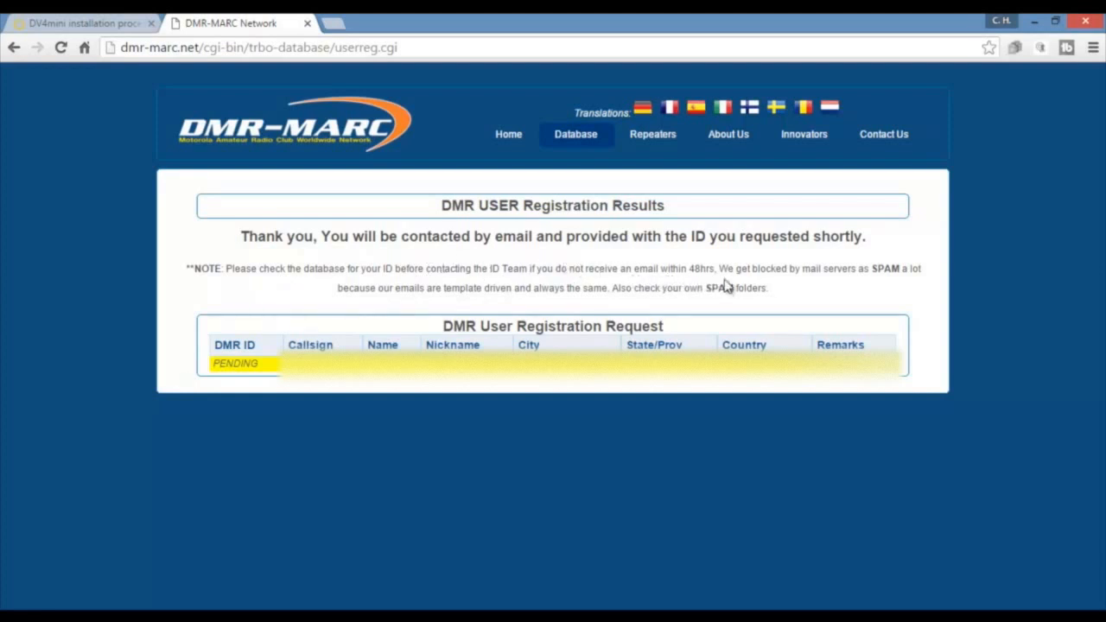
mouse_move(914, 291)
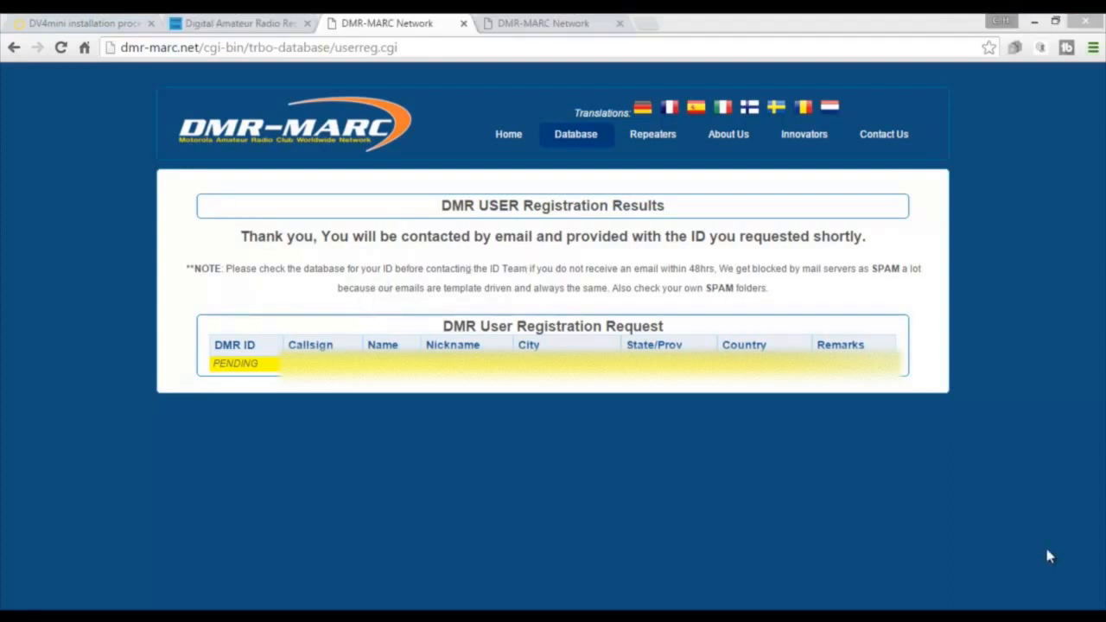
mouse_move(998, 569)
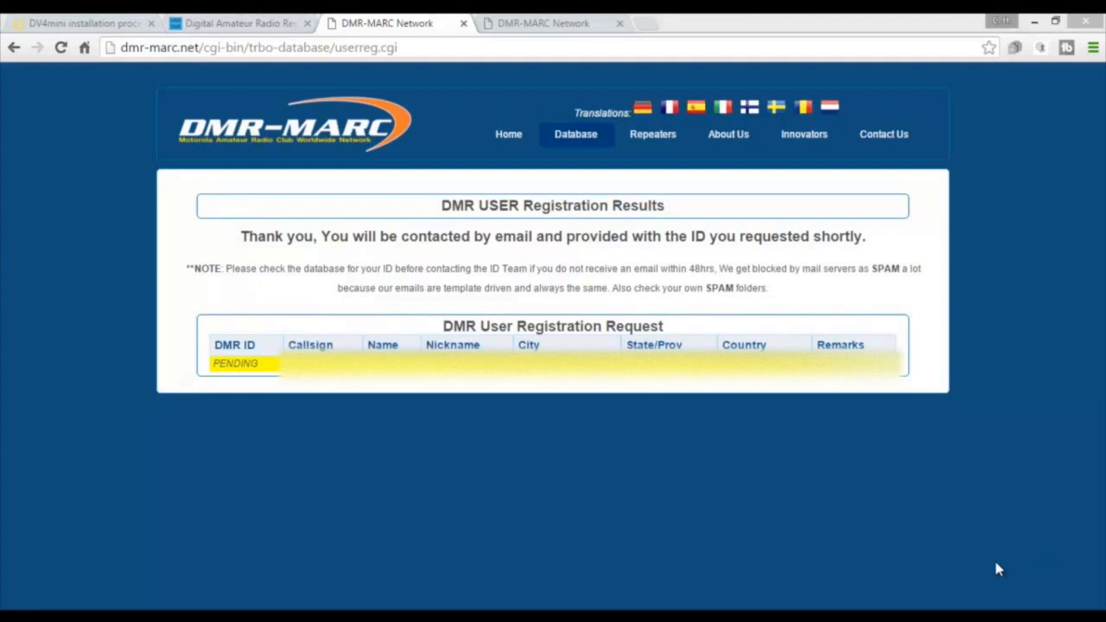
mouse_move(611, 536)
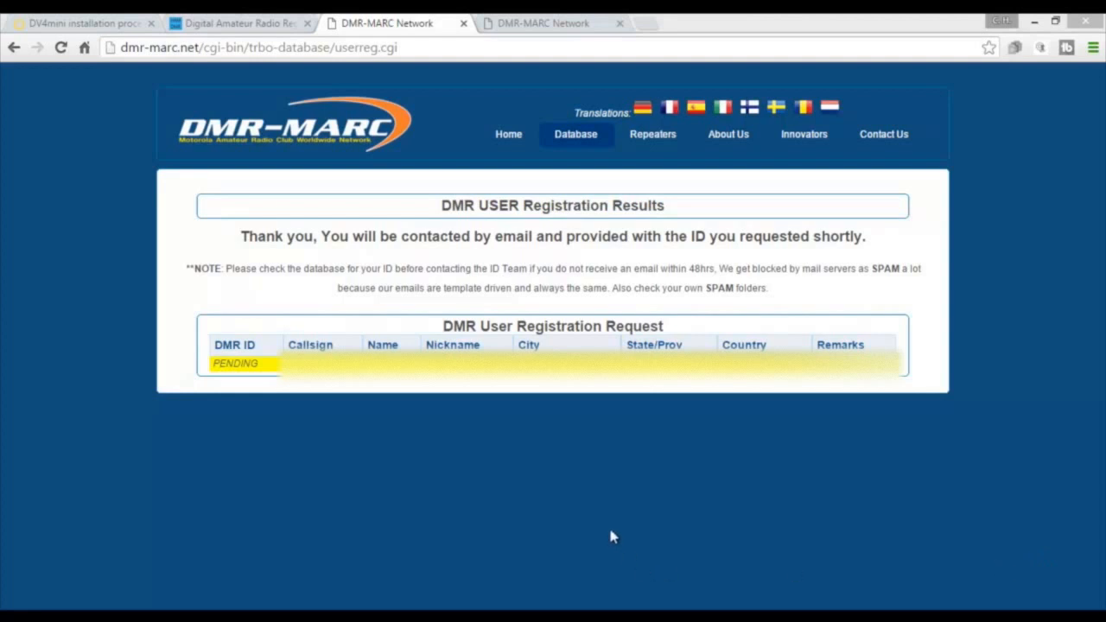
mouse_move(249, 377)
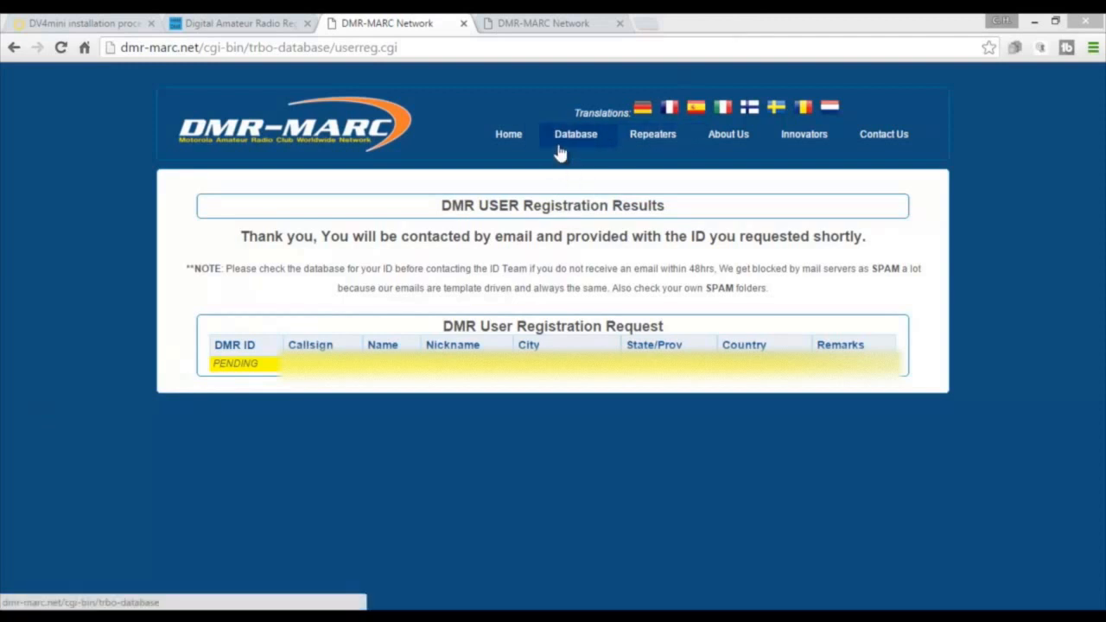
Search the DMR-MARC user database for the registered callsign.
left_click(574, 135)
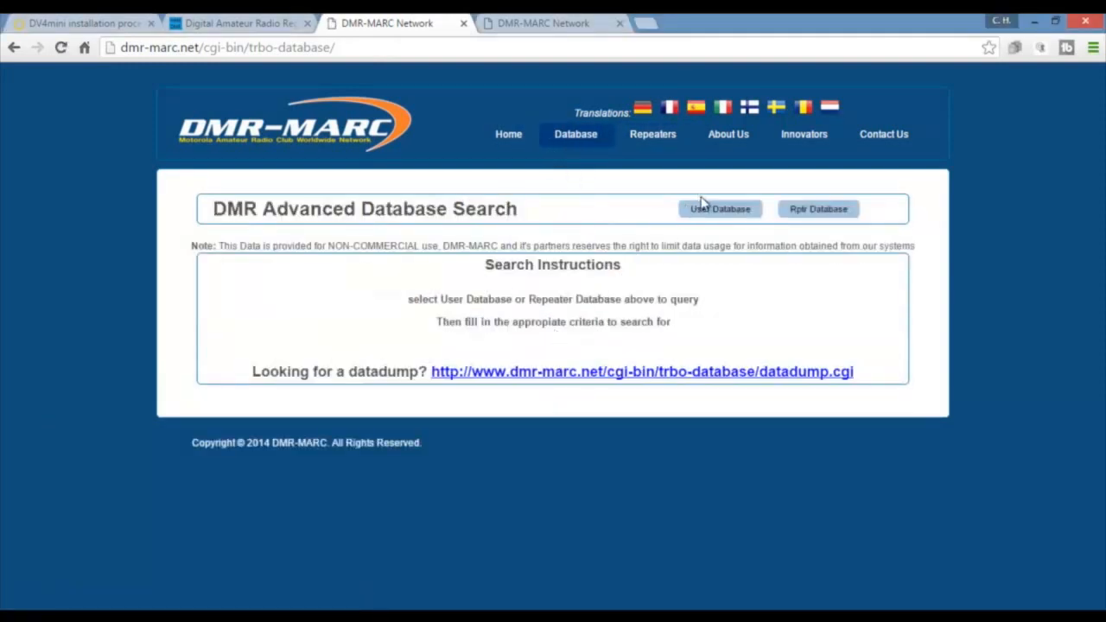
left_click(719, 208)
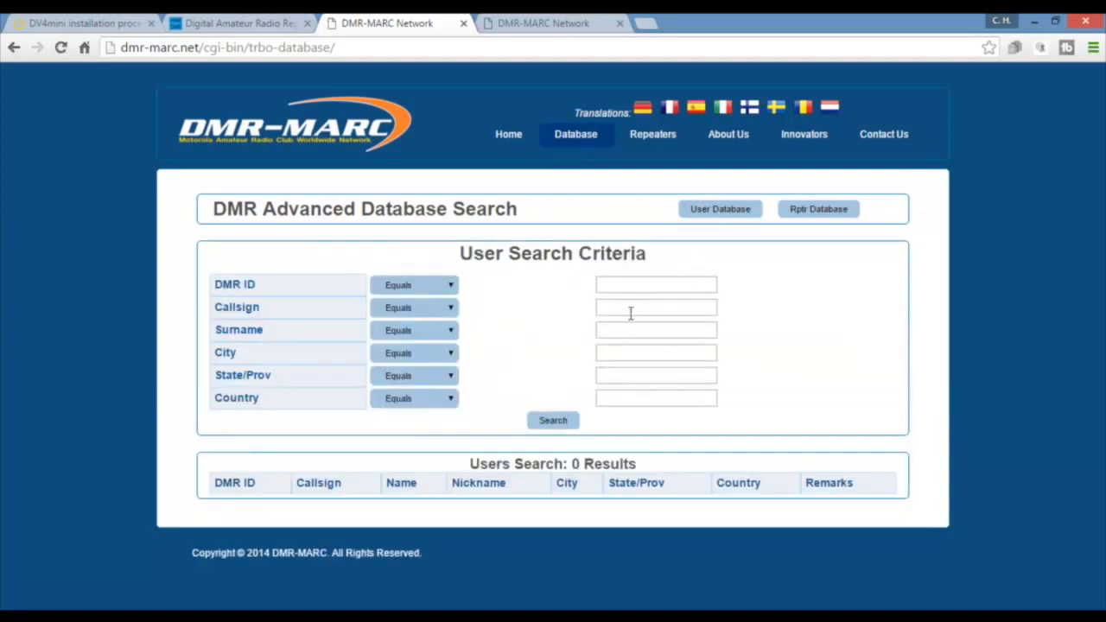
left_click(654, 307)
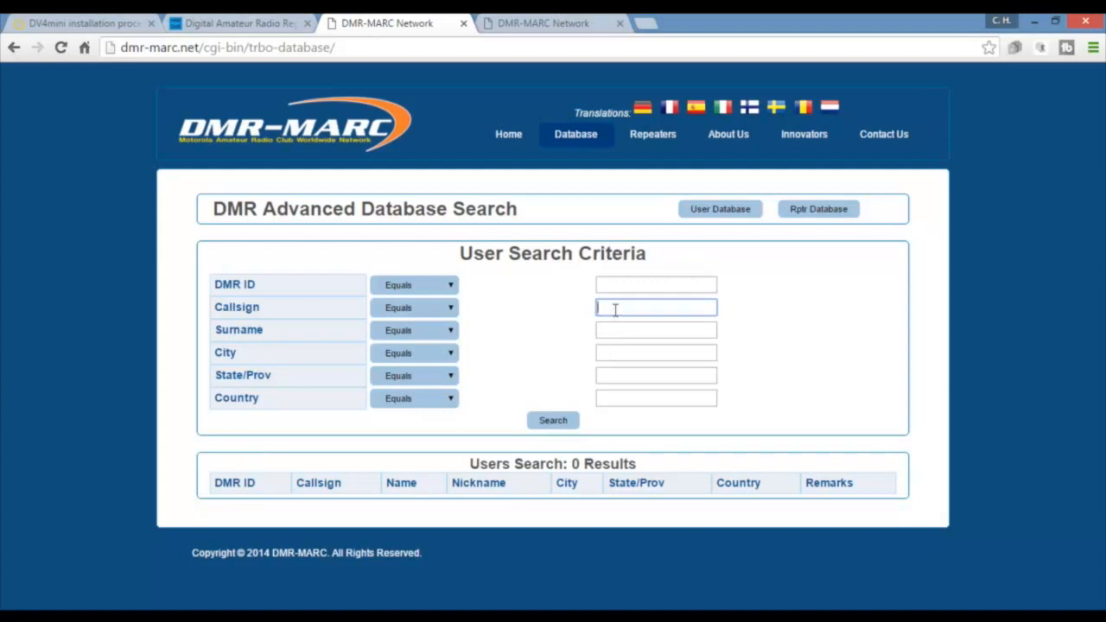
mouse_move(601, 449)
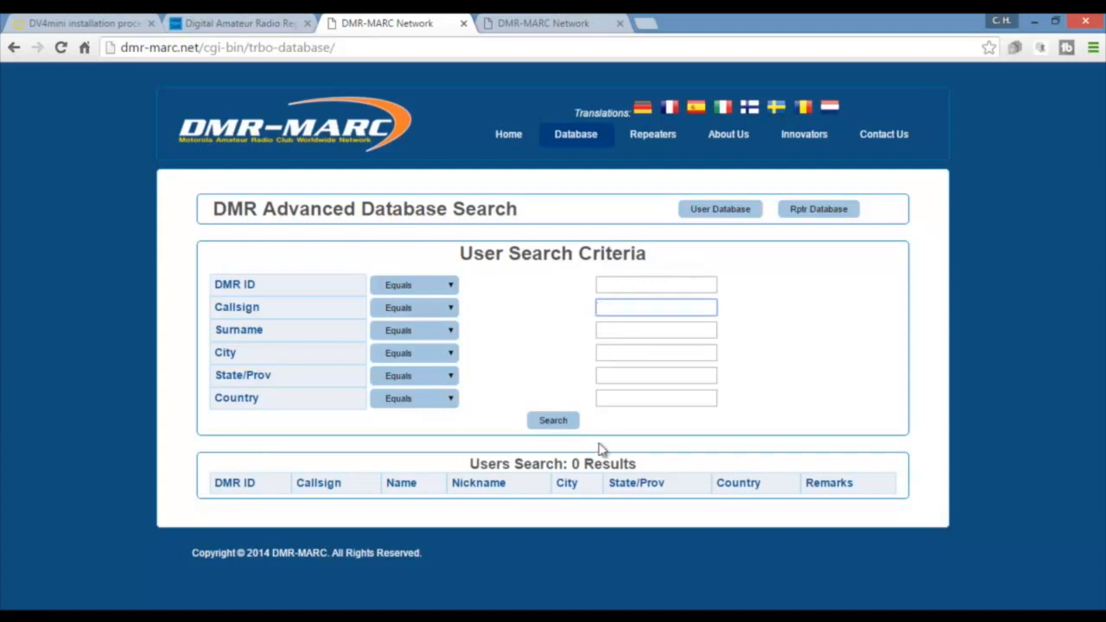
mouse_move(314, 342)
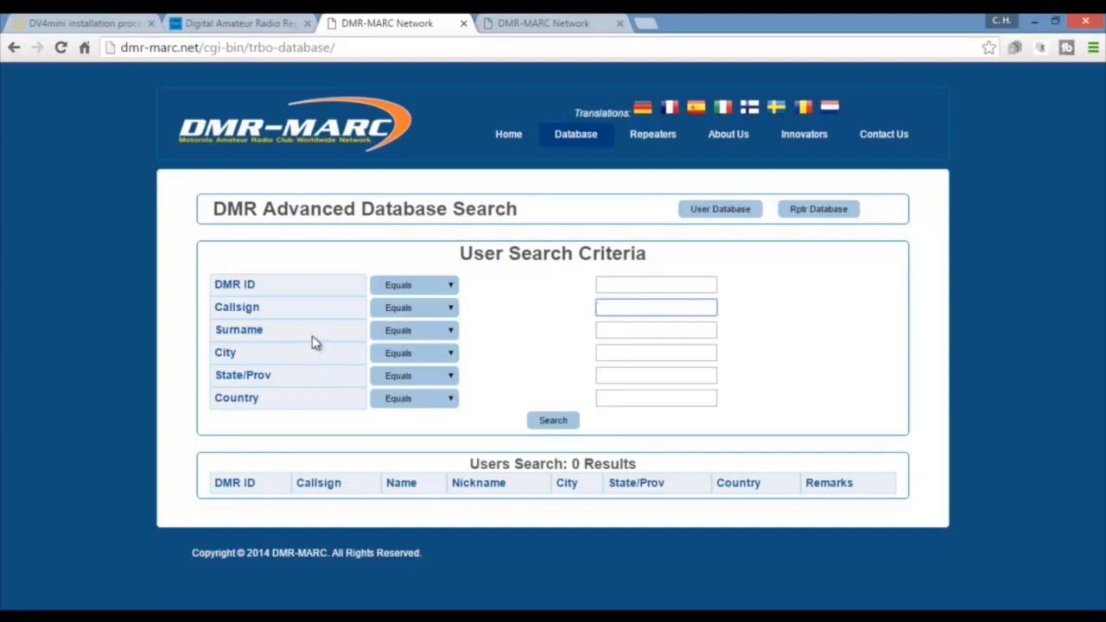
mouse_move(315, 382)
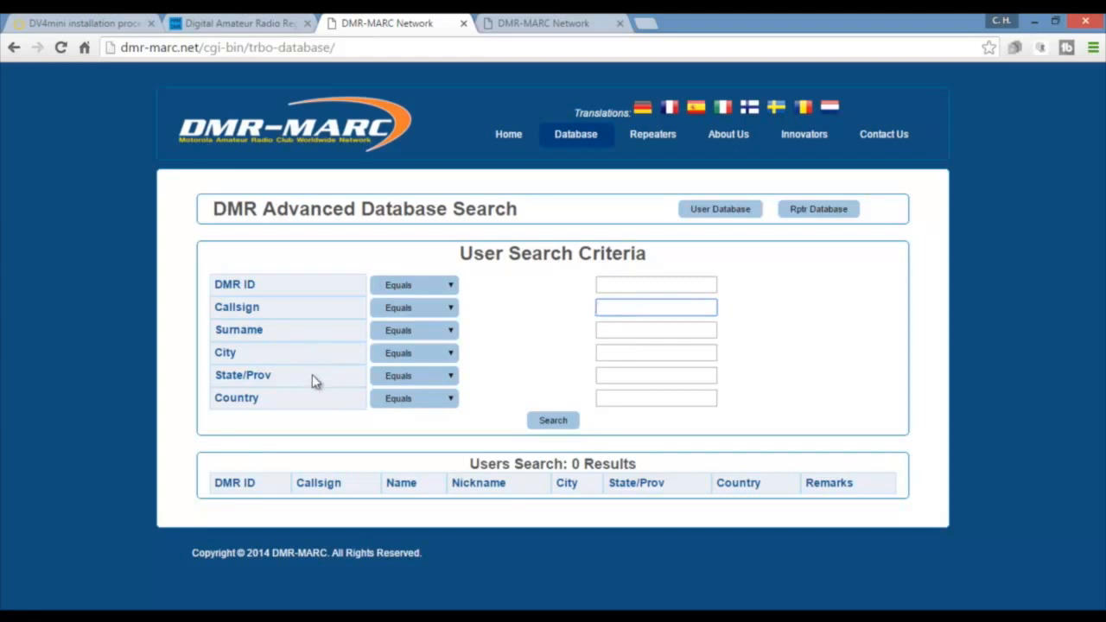
mouse_move(759, 248)
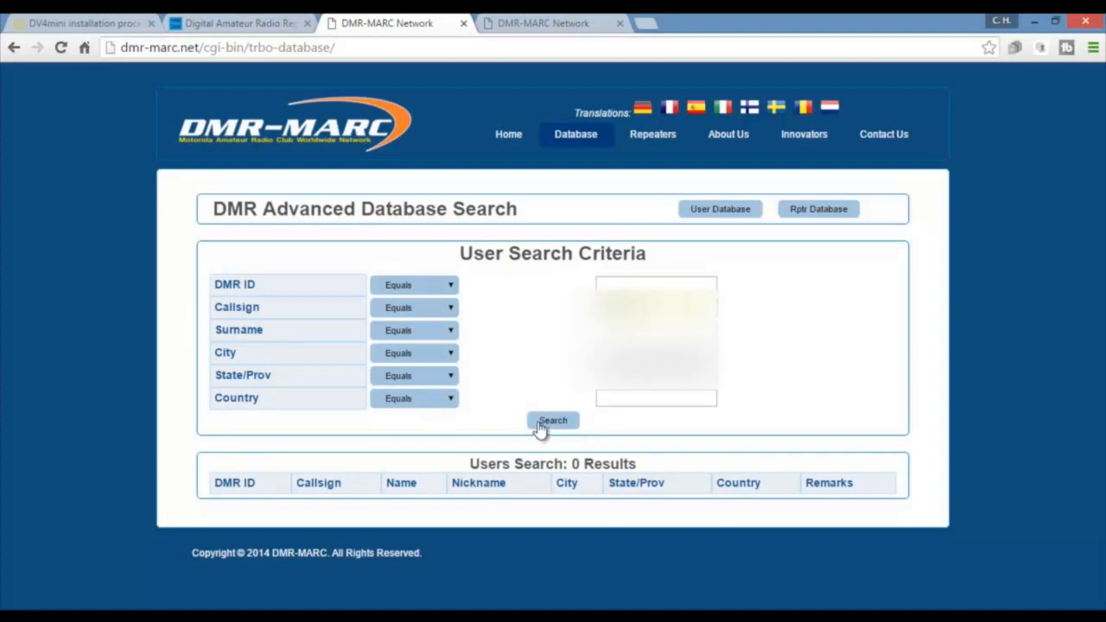
left_click(553, 419)
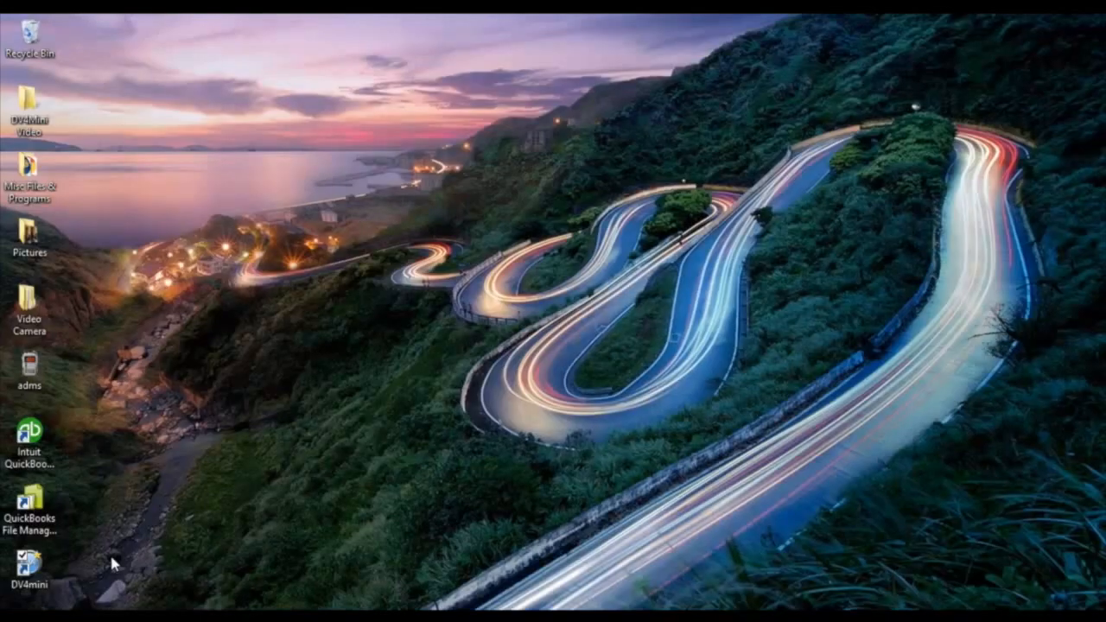
Launch the DV4mini Control Panel from its desktop shortcut.
double_click(28, 553)
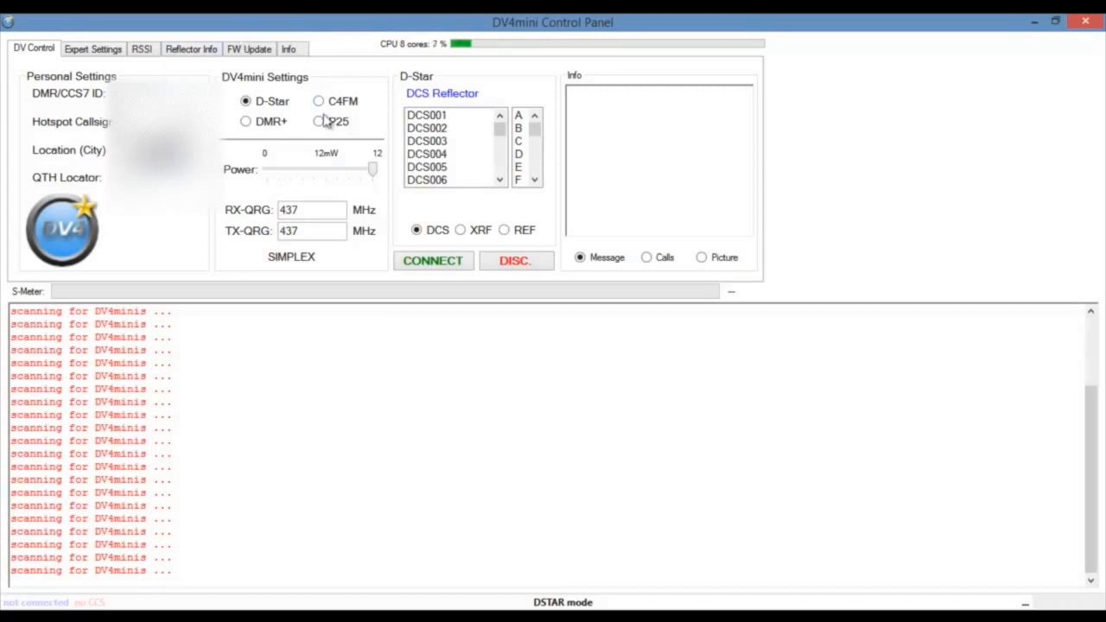
Switch the hotspot to C4FM mode and set the RX frequency to 446.540 MHz.
left_click(317, 100)
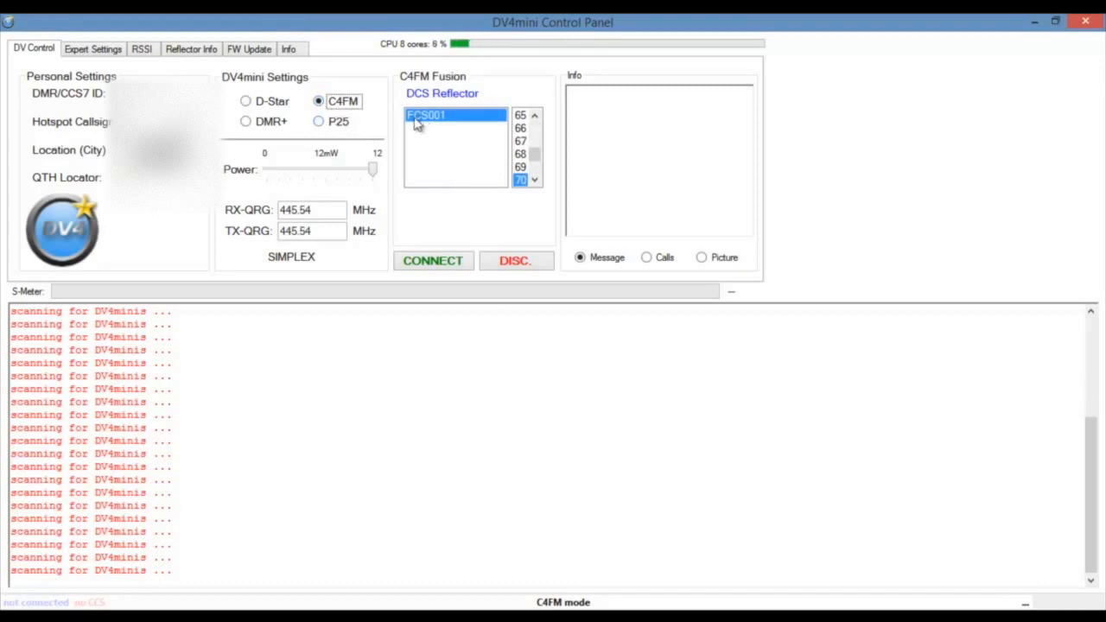
mouse_move(459, 142)
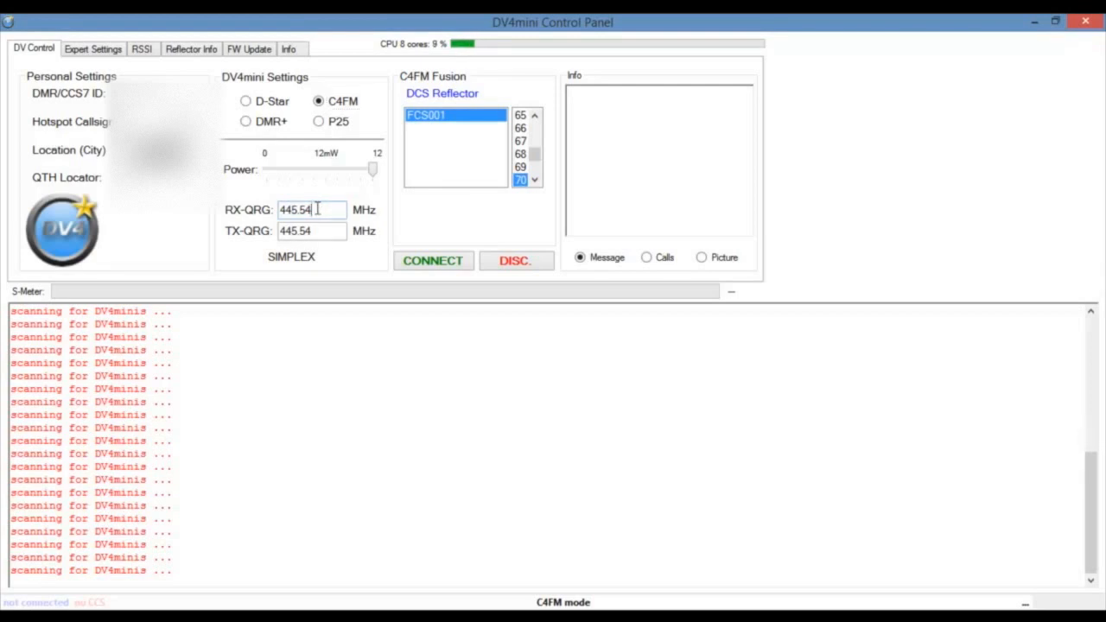
double_click(295, 209)
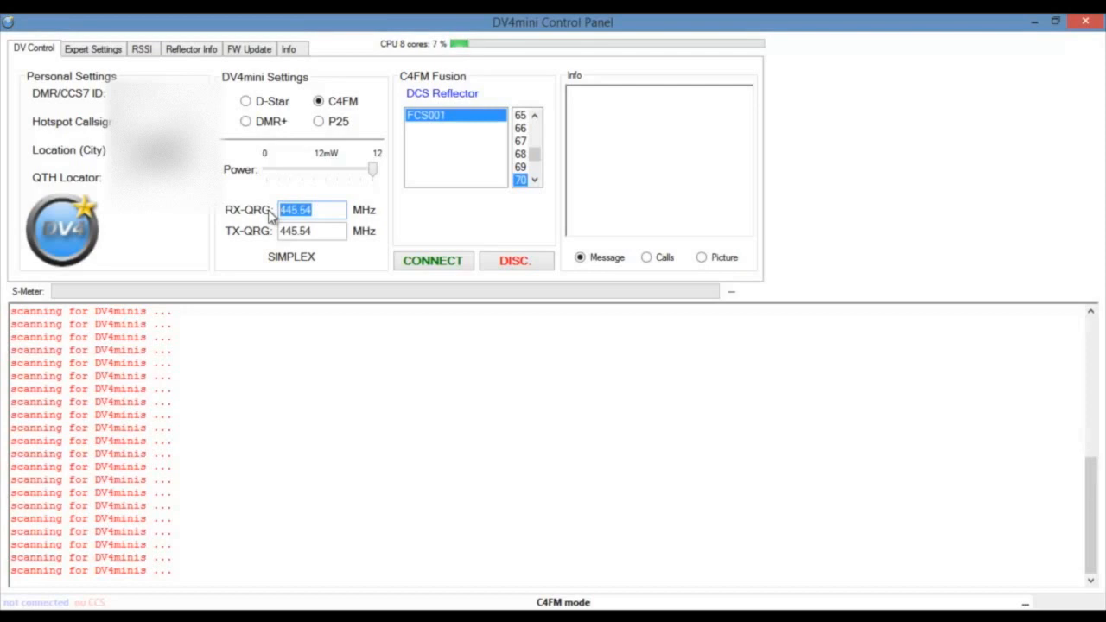
type("446")
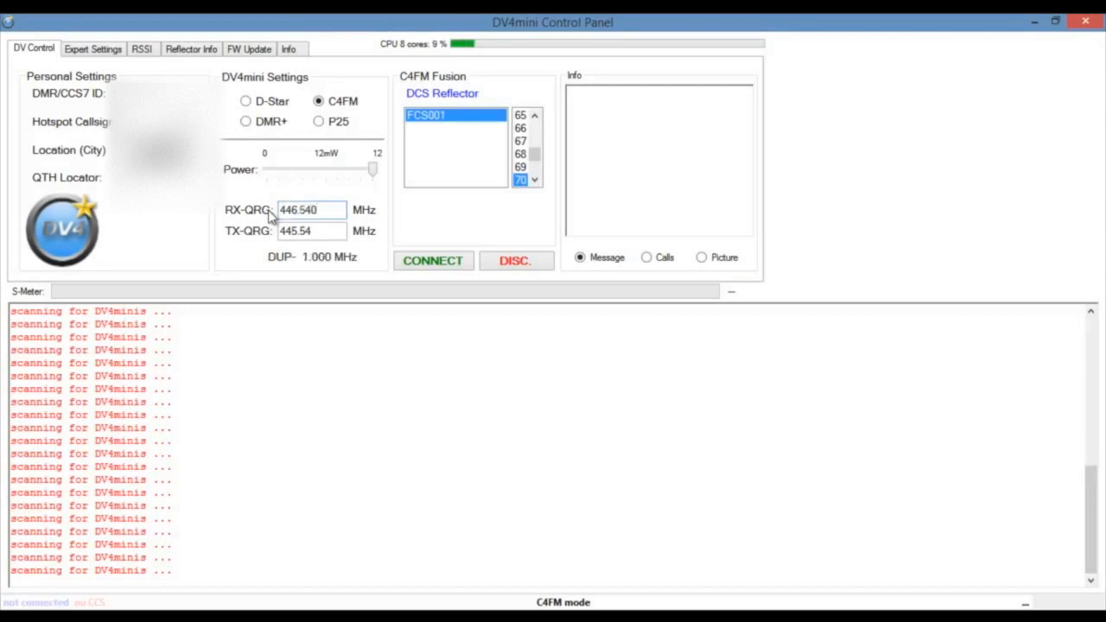
triple_click(311, 232)
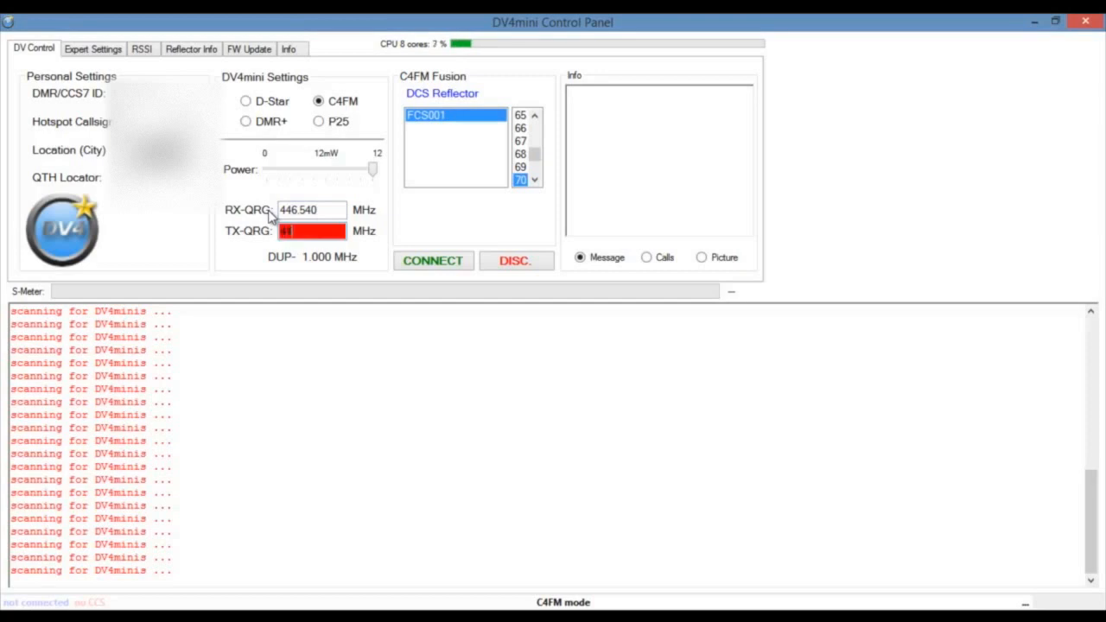